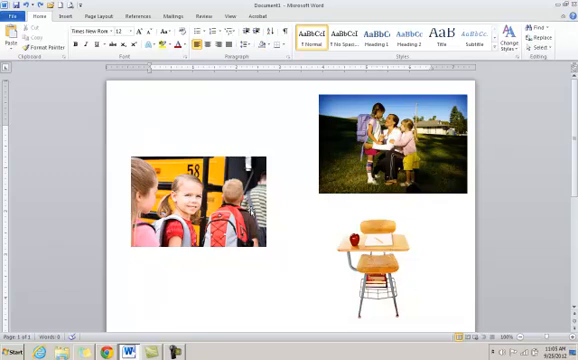
# Select the school bus photo to bring up its picture formatting tools
pyautogui.click(200, 198)
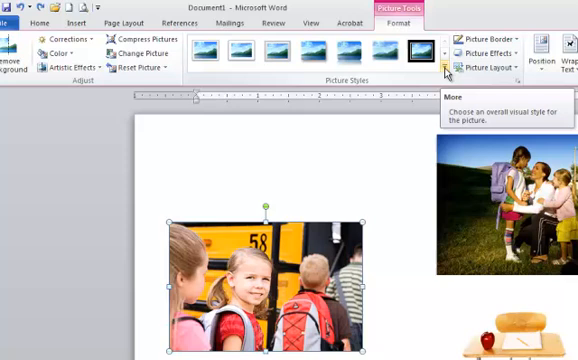
# Give the school bus photo the Snip Diagonal Corner, White style and tilt it at an angle
pyautogui.click(444, 68)
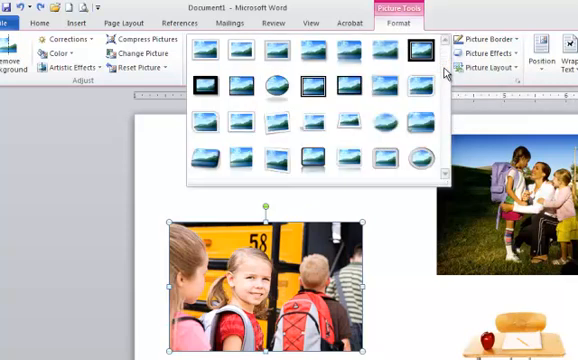
pyautogui.moveTo(446, 78)
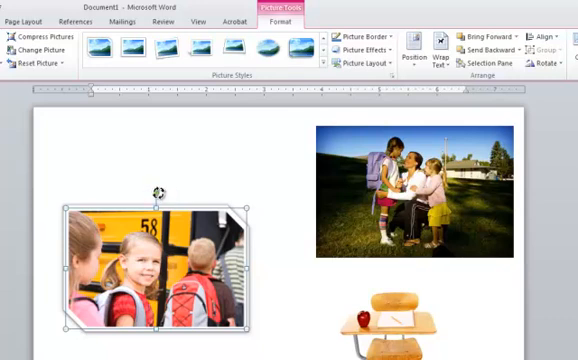
pyautogui.moveTo(156, 190); pyautogui.dragTo(152, 188)
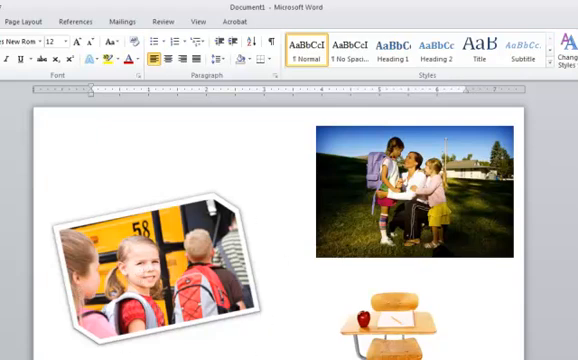
# Shape the family photo as a Soft Edge Oval
pyautogui.click(414, 196)
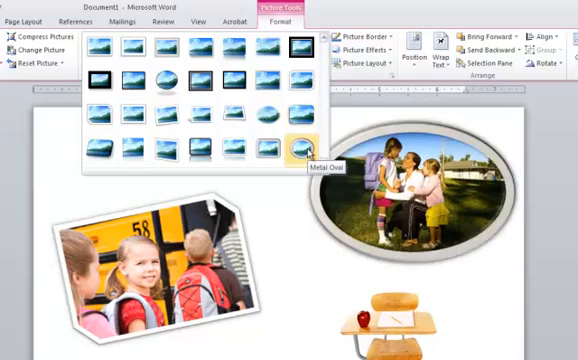
pyautogui.moveTo(268, 116)
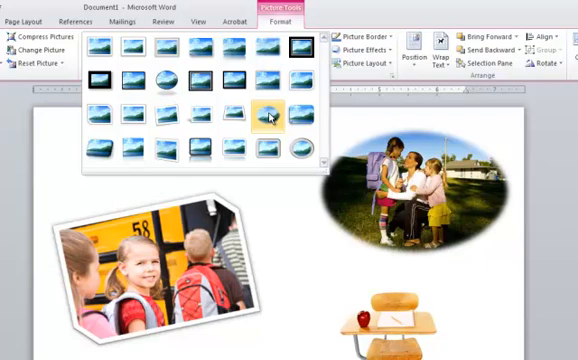
pyautogui.click(264, 118)
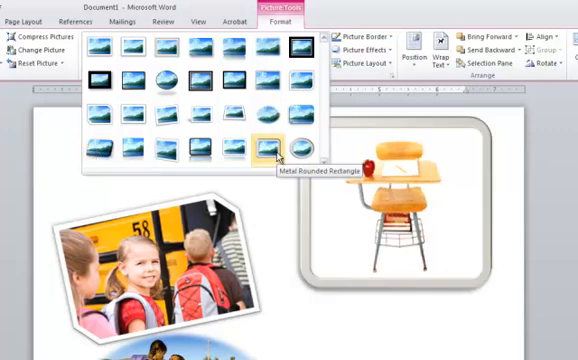
# Frame the desk picture in Metal Rounded Rectangle, trying Metal Oval before settling on the rounded frame
pyautogui.click(266, 148)
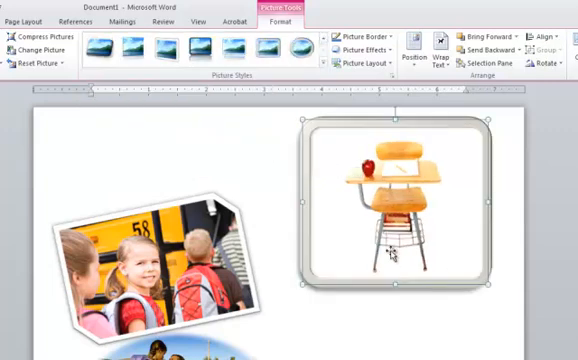
pyautogui.click(264, 48)
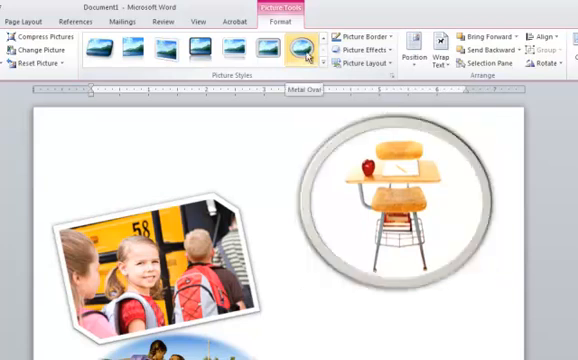
pyautogui.click(298, 48)
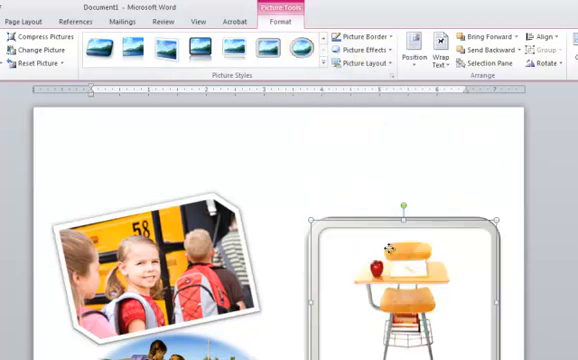
pyautogui.moveTo(368, 62)
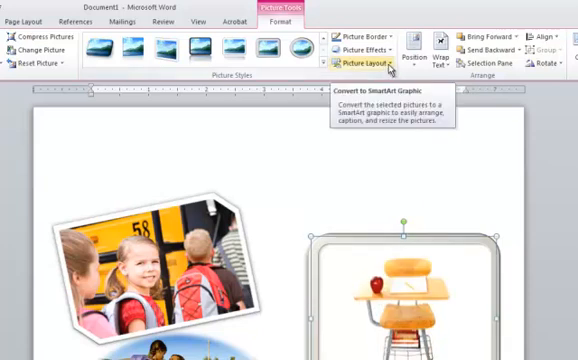
# Give the desk picture a raised bevel from the Picture Effects Bevel presets
pyautogui.click(370, 64)
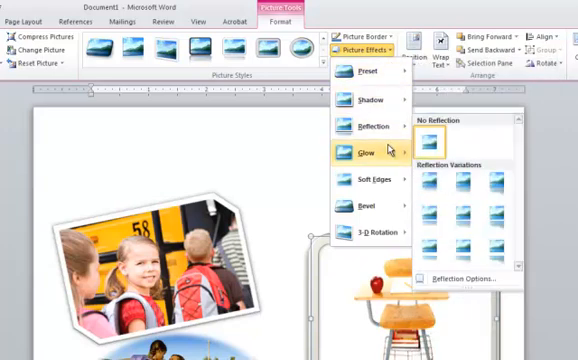
pyautogui.moveTo(364, 206)
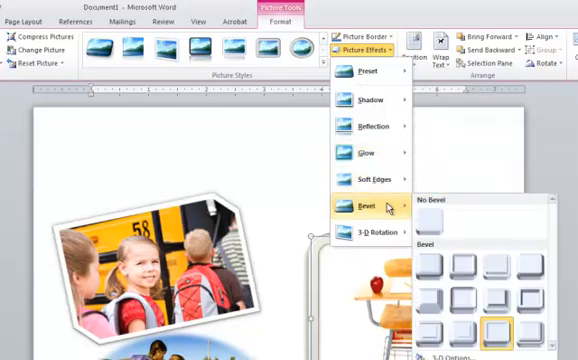
pyautogui.moveTo(428, 216)
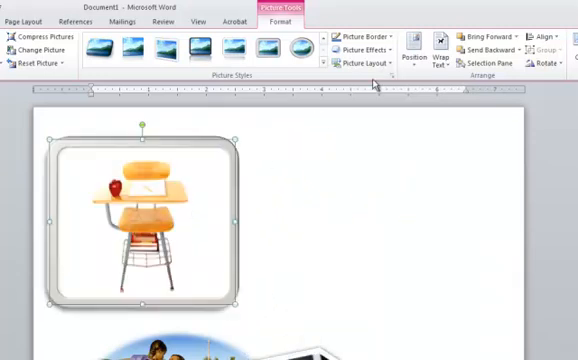
pyautogui.click(360, 48)
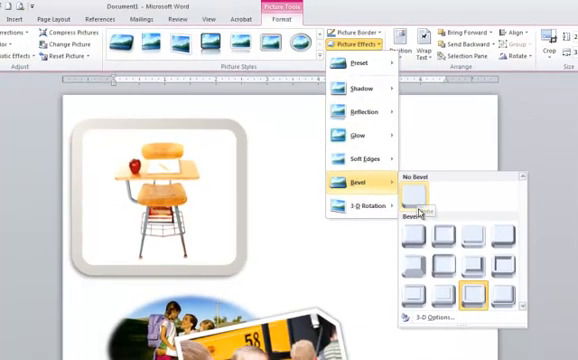
pyautogui.moveTo(412, 240)
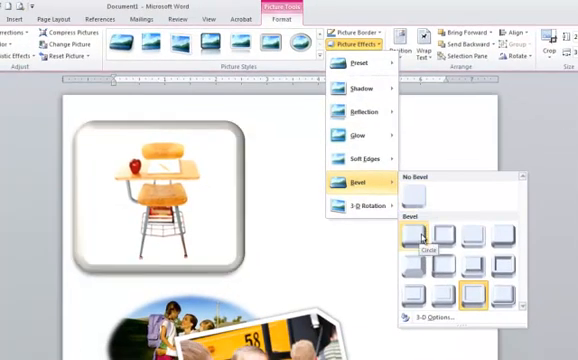
pyautogui.moveTo(448, 232)
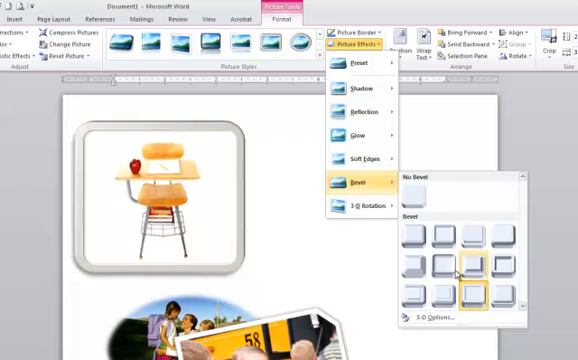
pyautogui.click(470, 262)
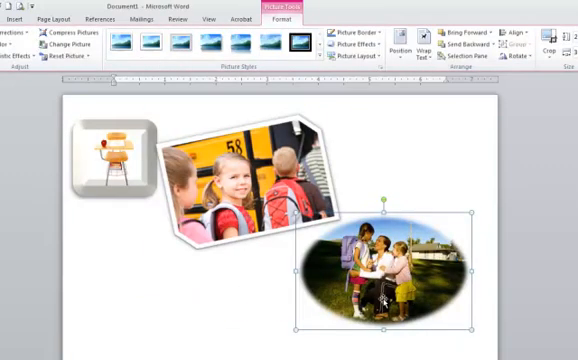
# Select the tilted school bus photo and bring up its brightness and sharpness corrections
pyautogui.click(240, 164)
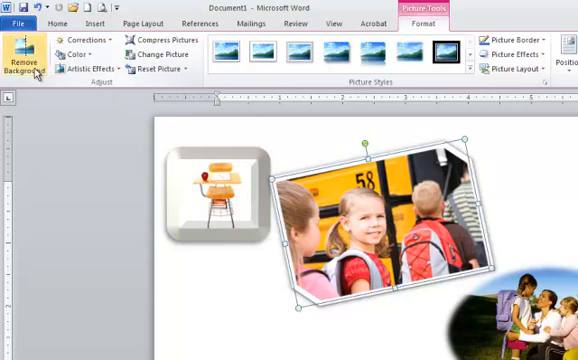
pyautogui.moveTo(28, 48)
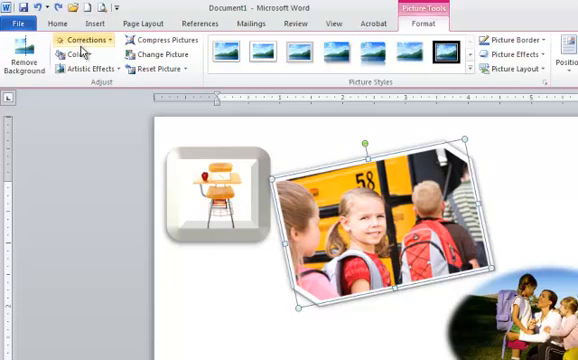
pyautogui.click(84, 40)
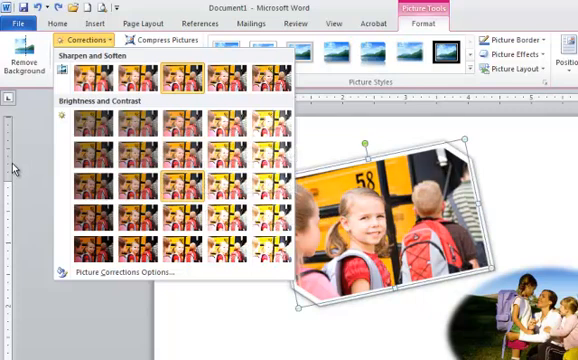
pyautogui.click(76, 52)
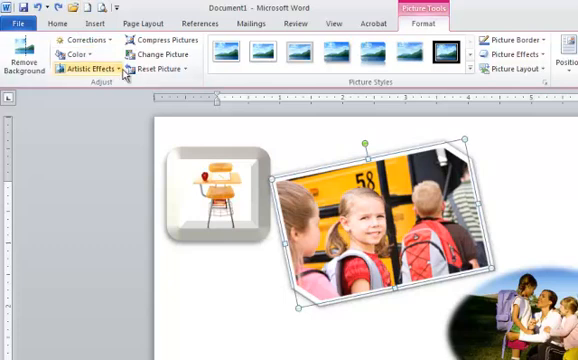
pyautogui.click(92, 68)
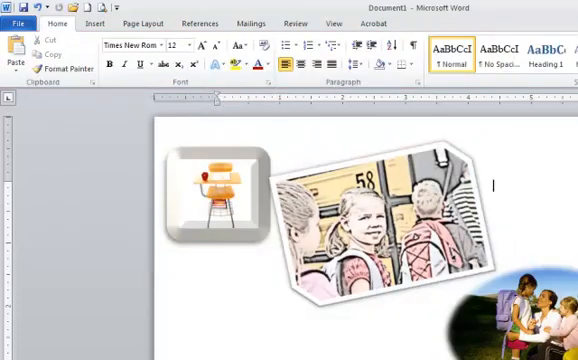
# Reselect the pencil-sketched bus photo and return to its picture formatting tools
pyautogui.click(380, 210)
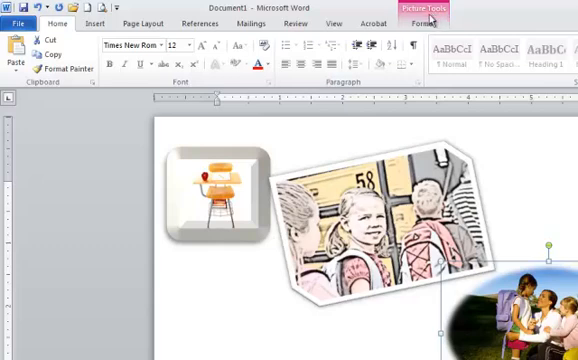
pyautogui.click(424, 20)
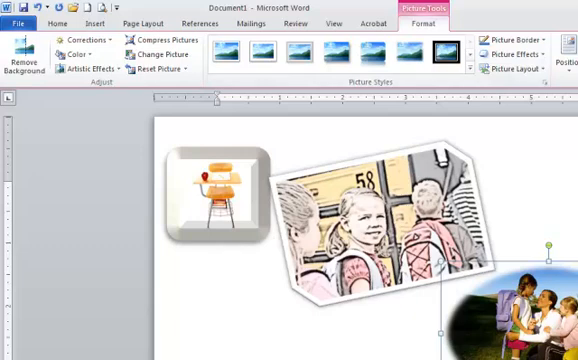
pyautogui.moveTo(40, 140)
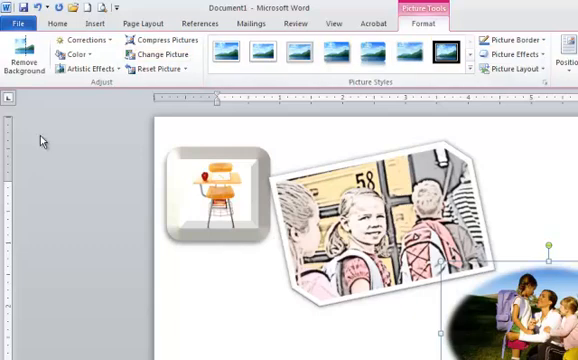